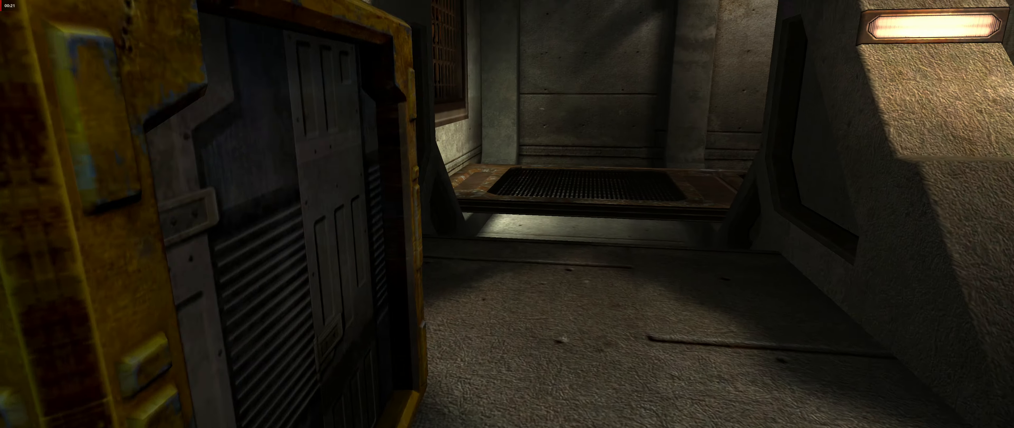
mouse_move(508, 214)
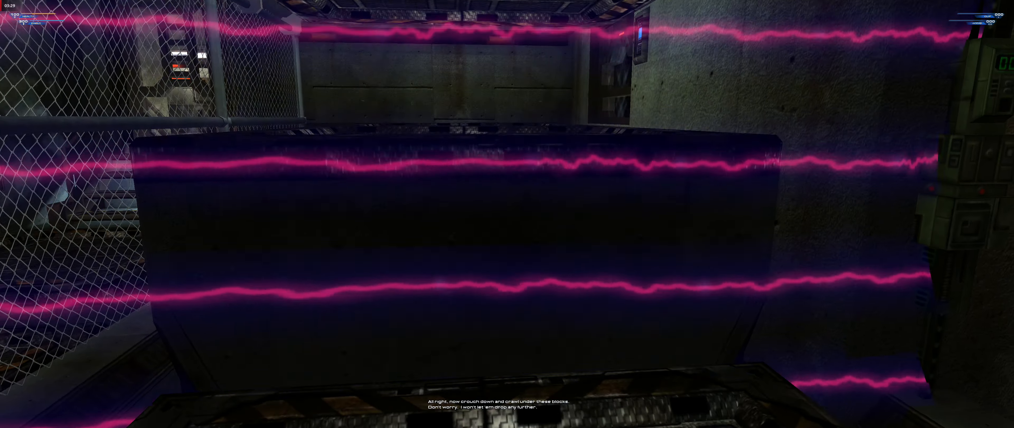
Crouch and crawl forward under the blocks beneath the pink laser barriers.
key("ctrl")
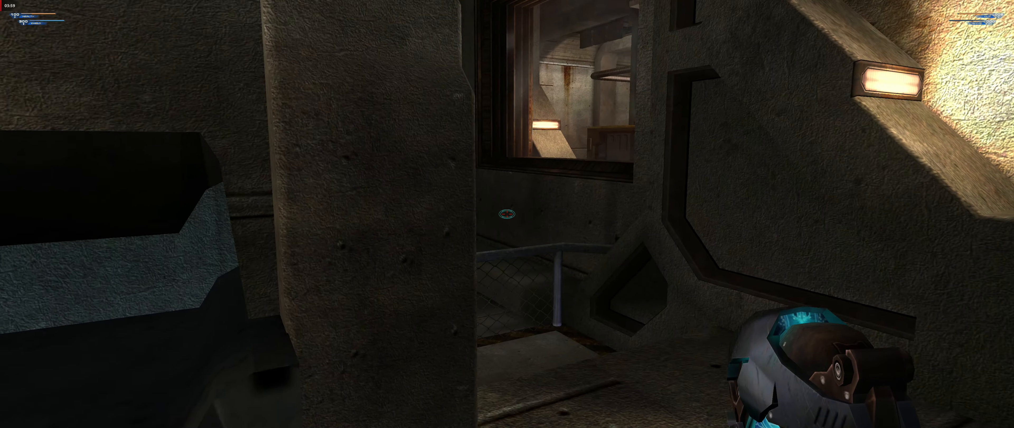
mouse_move(506, 214)
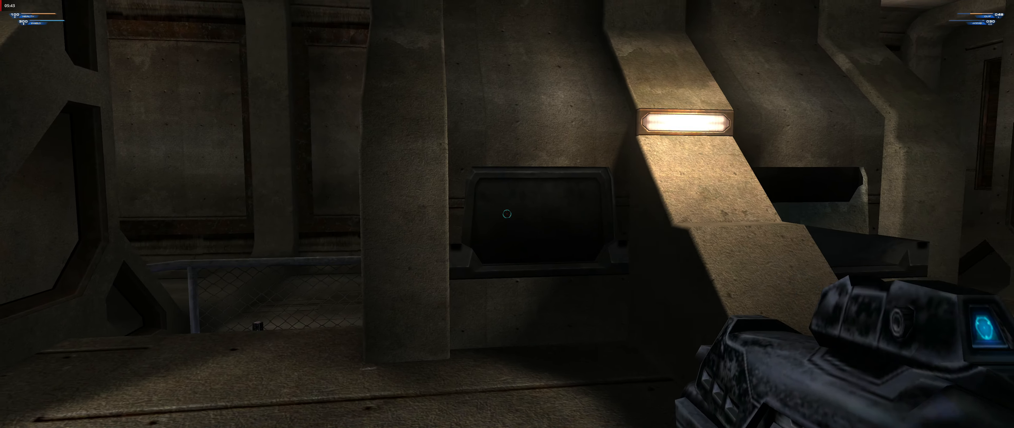
mouse_move(507, 214)
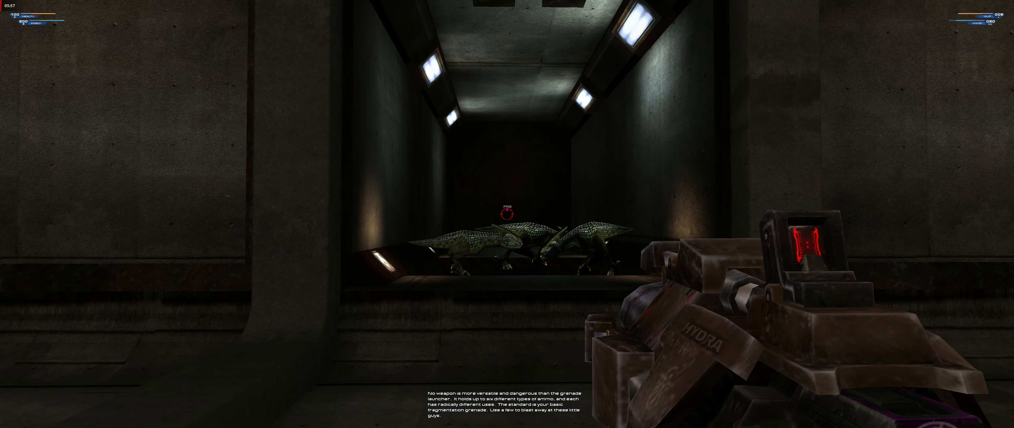
Fire a volley of Hydra grenades at the three lizard-like creatures down the firing lane.
left_click(505, 214)
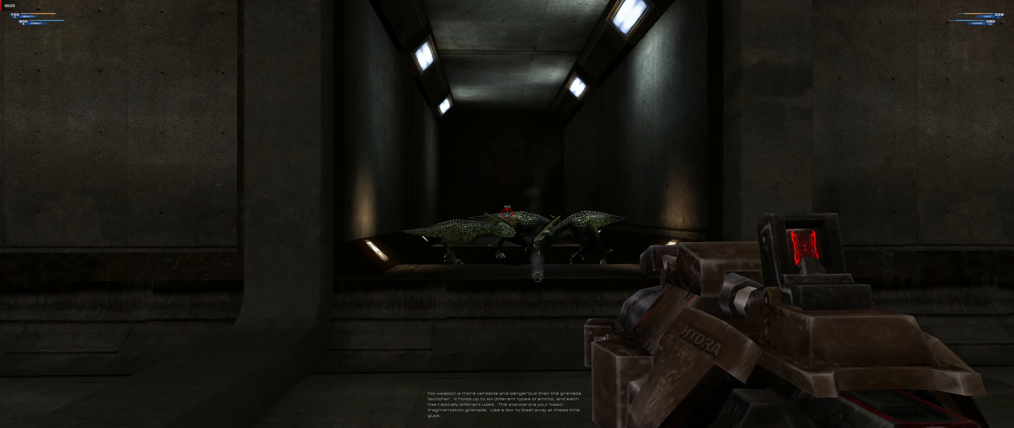
left_click(506, 215)
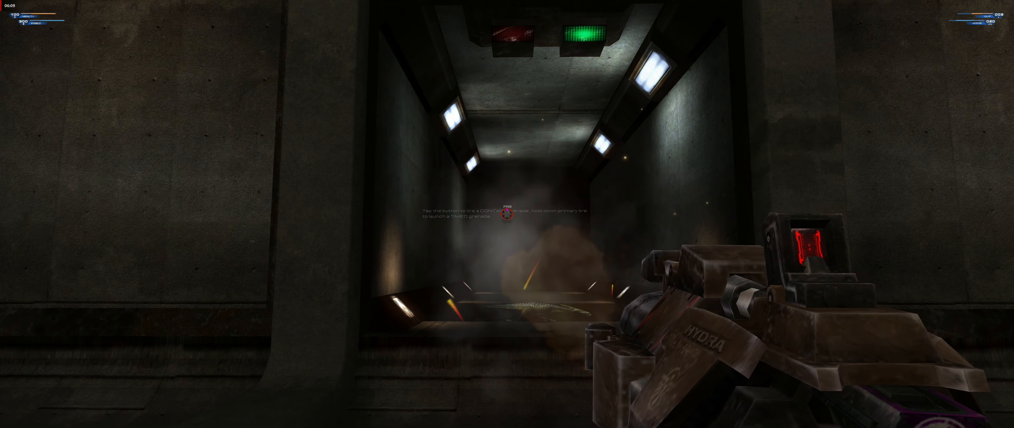
left_click(507, 217)
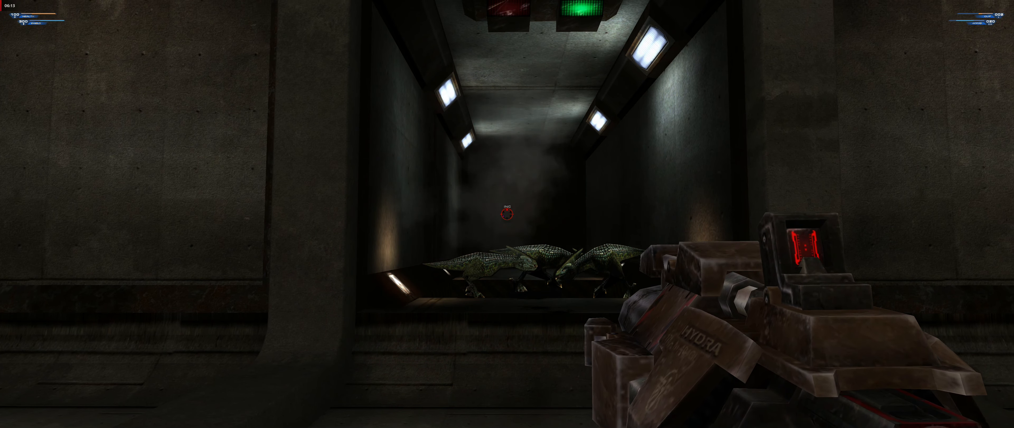
left_click(507, 216)
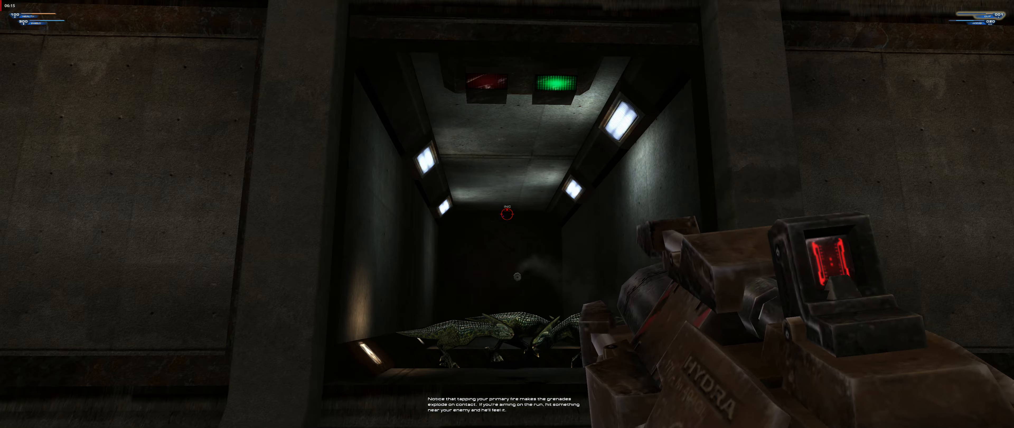
left_click(506, 215)
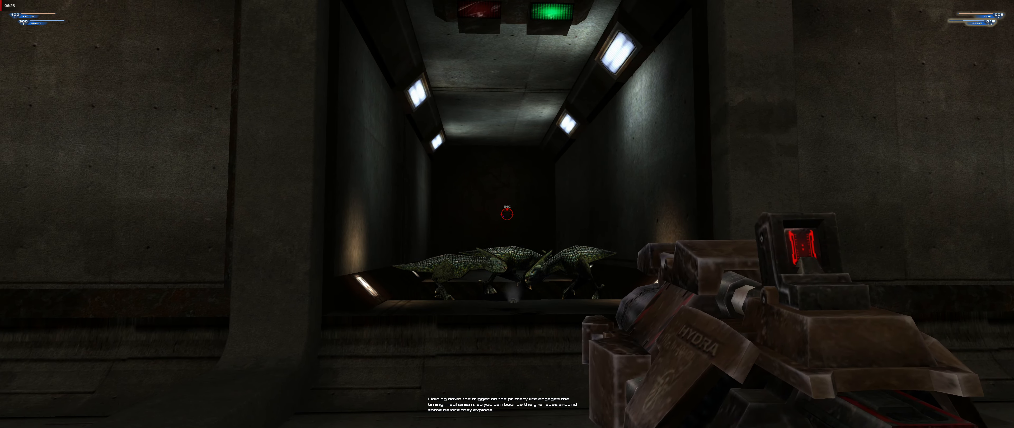
left_click(506, 216)
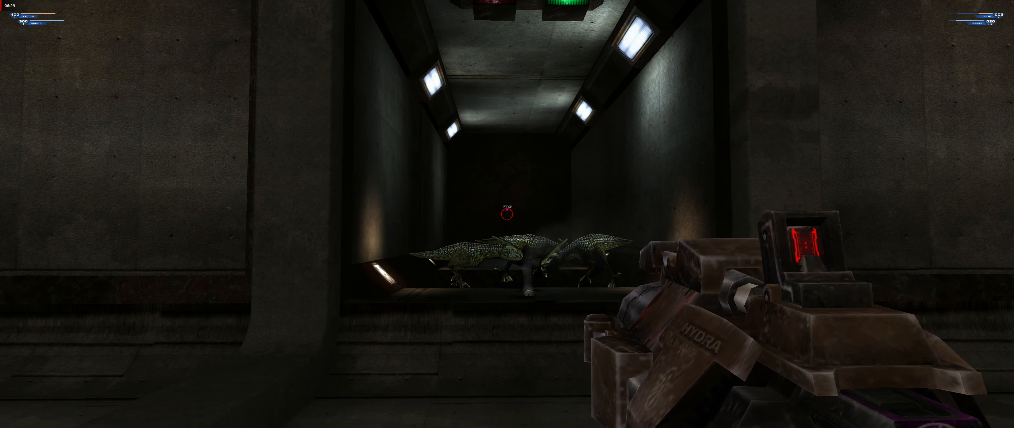
left_click(506, 215)
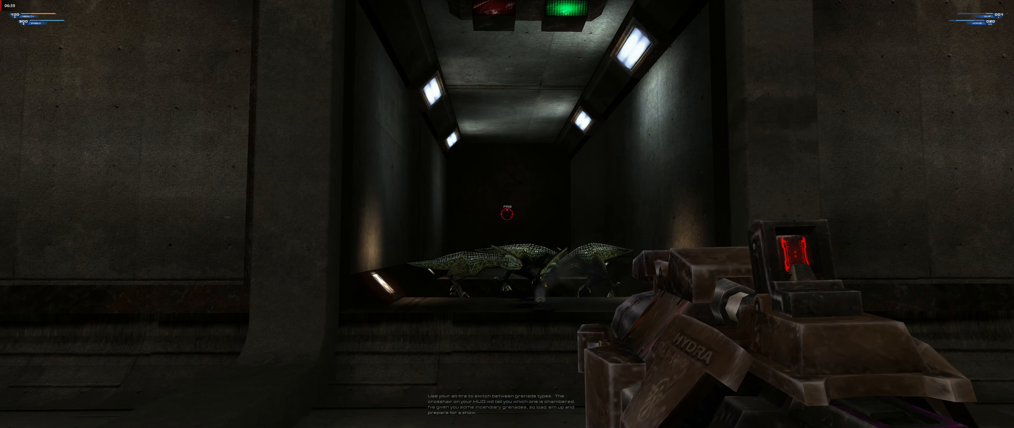
left_click(507, 214)
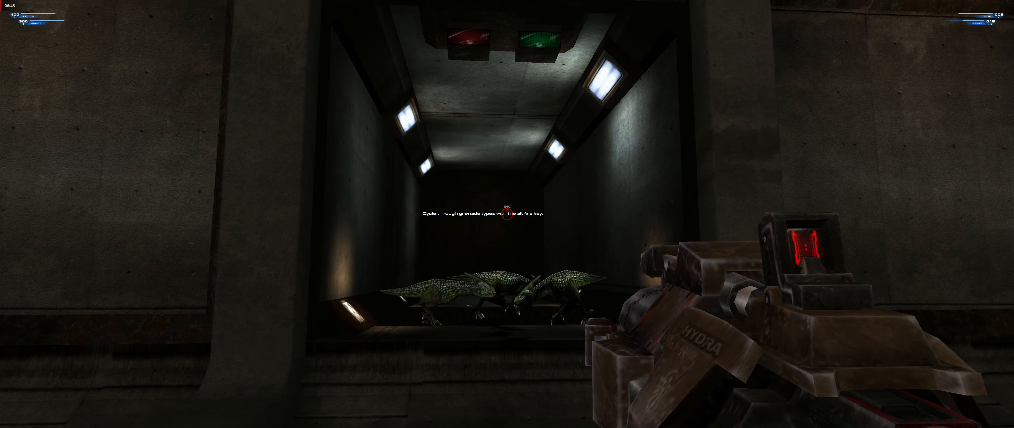
left_click(506, 215)
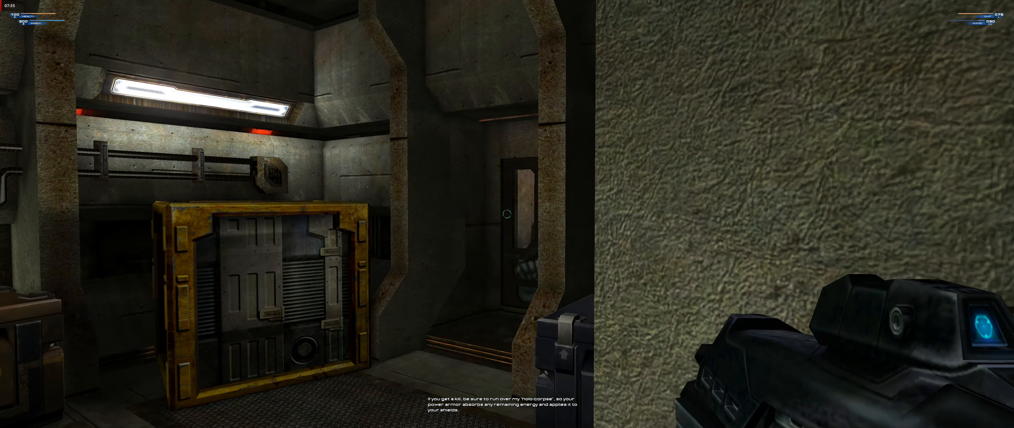
mouse_move(507, 214)
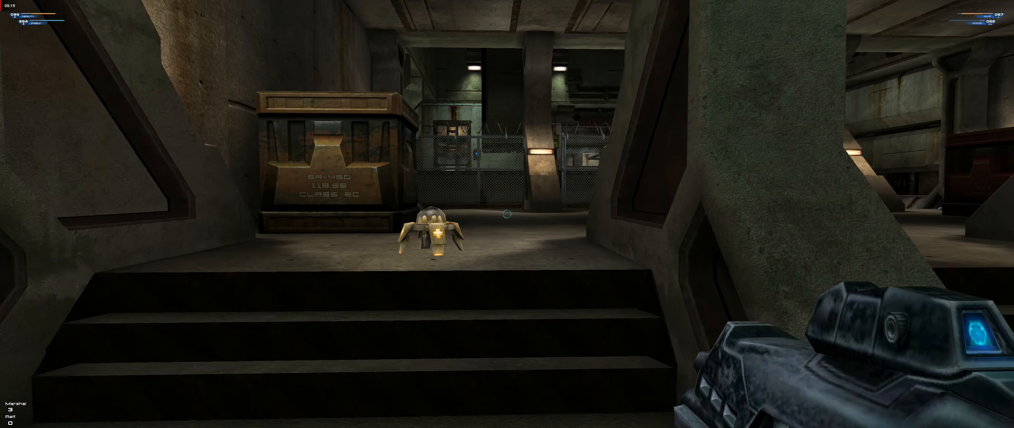
mouse_move(506, 215)
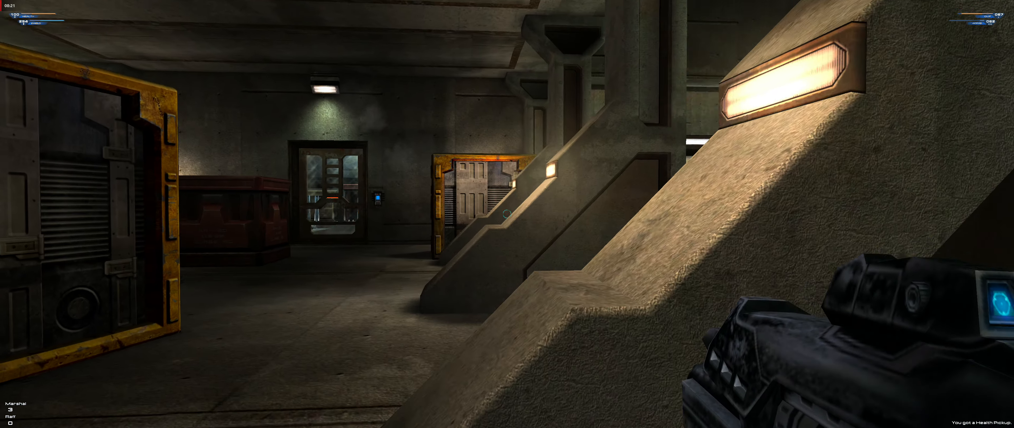
mouse_move(507, 214)
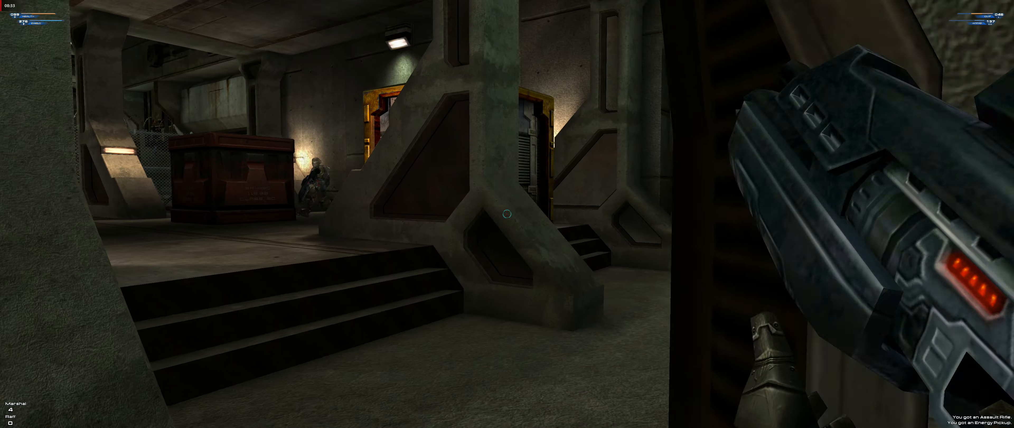
Shoot the holographic opponent by the red crate with the assault rifle.
left_click(507, 215)
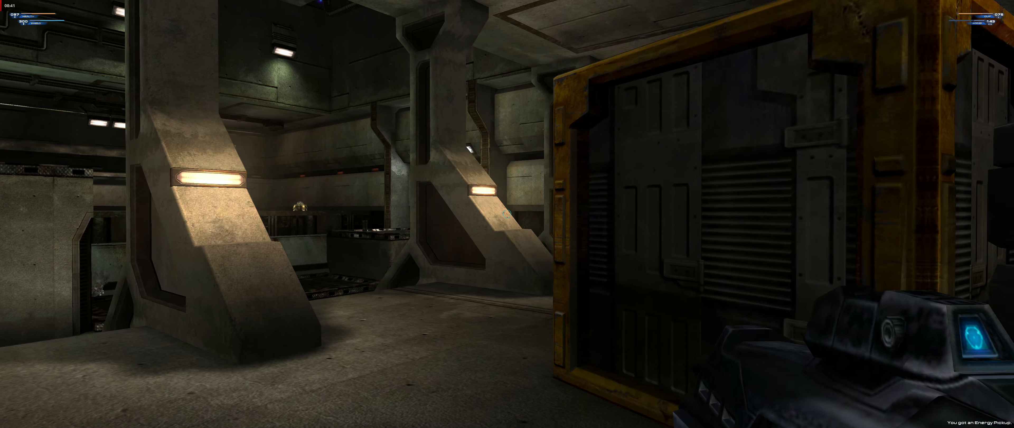
mouse_move(507, 214)
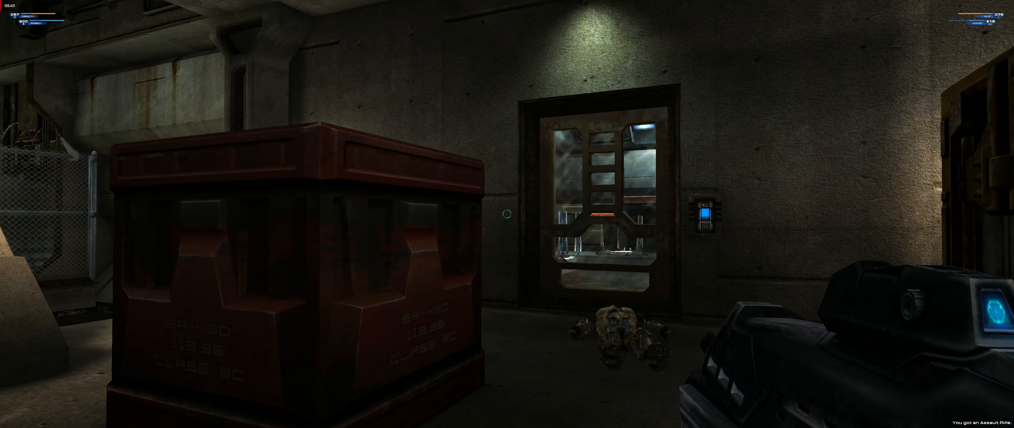